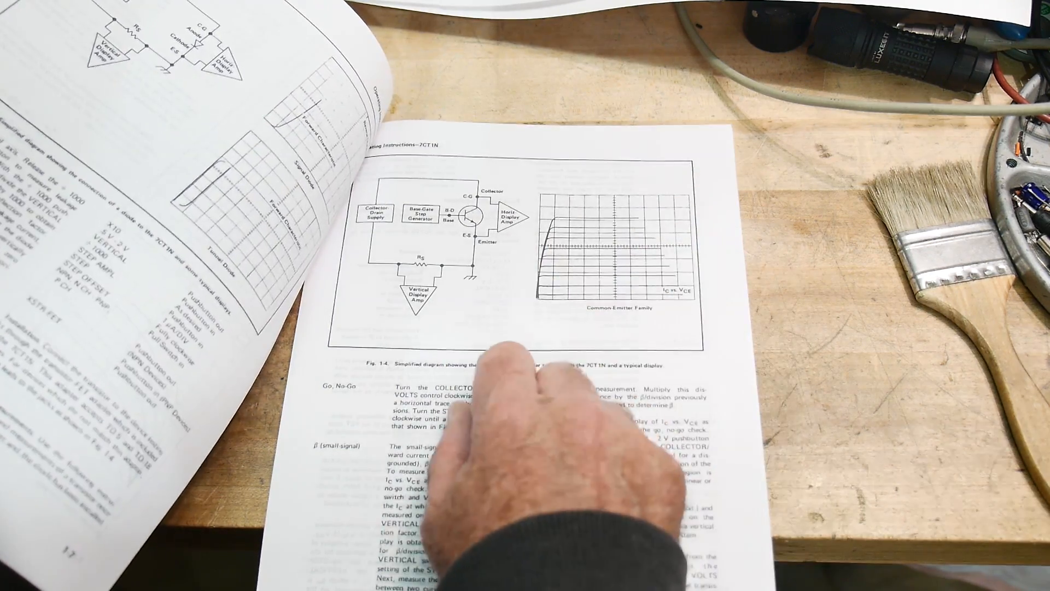
mouse_move(469, 281)
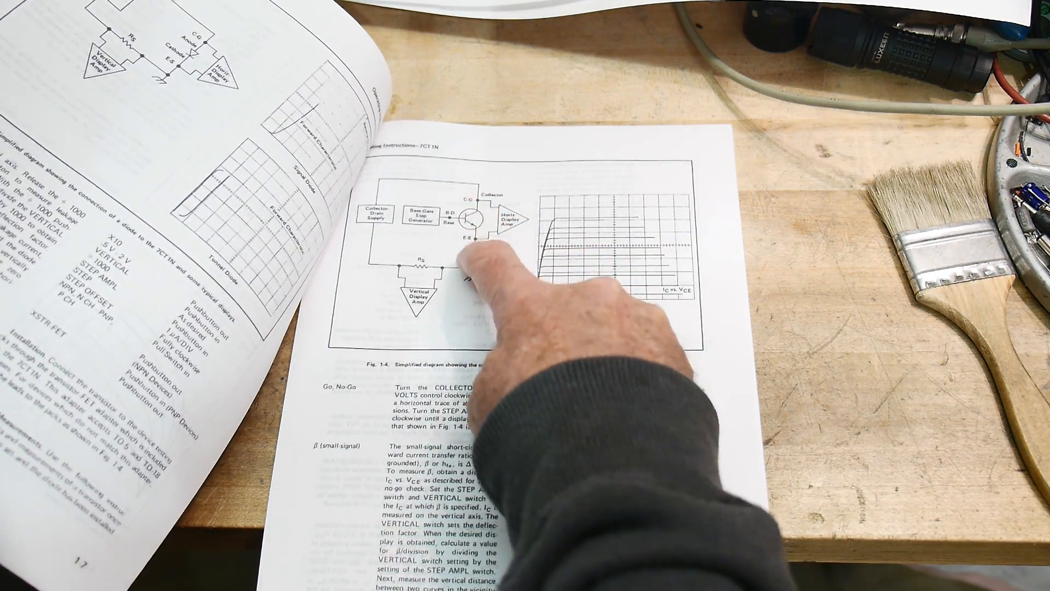